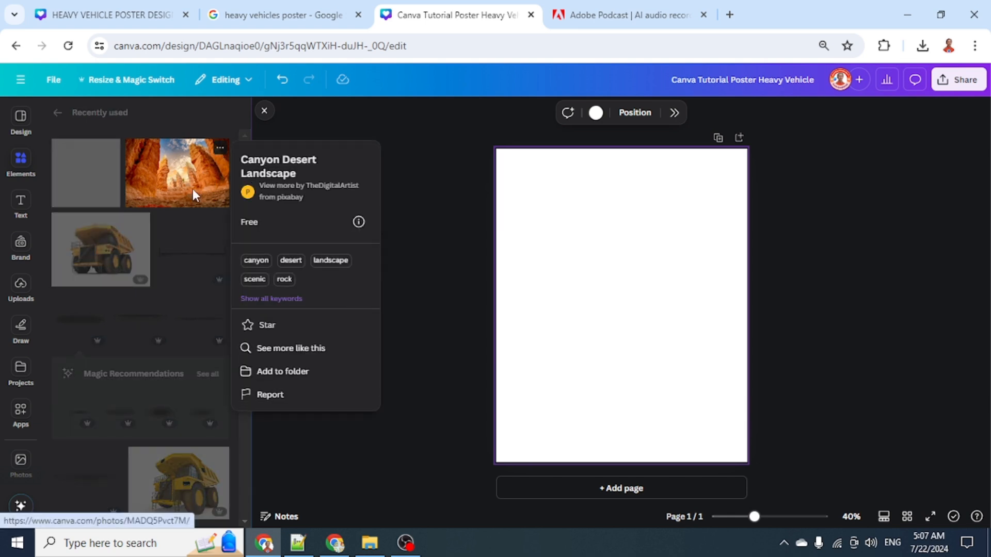
Add the canyon desert photo and position it across the top of the page
{"action": "left_click", "coordinate": [177, 172]}
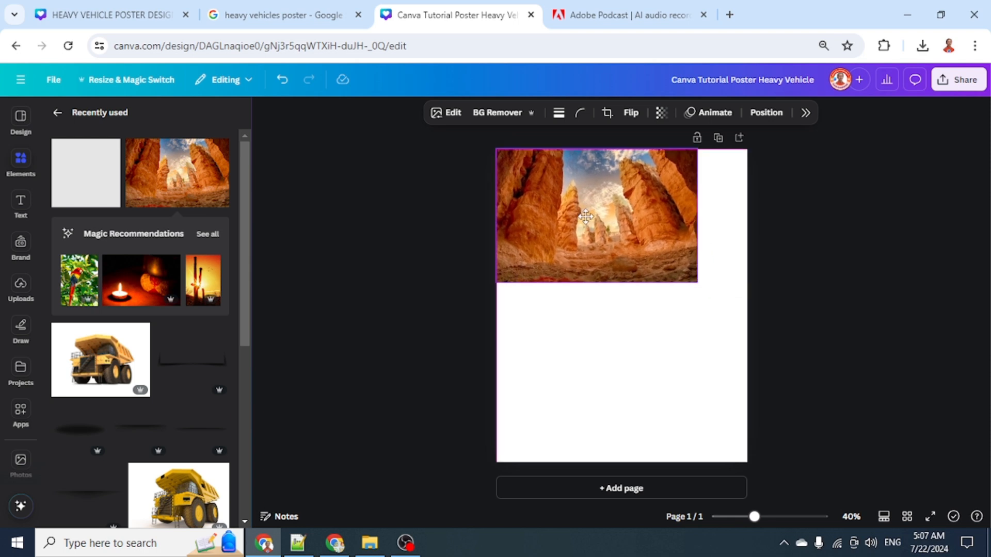
{"action": "left_click_drag", "start_coordinate": [697, 282], "coordinate": [746, 315]}
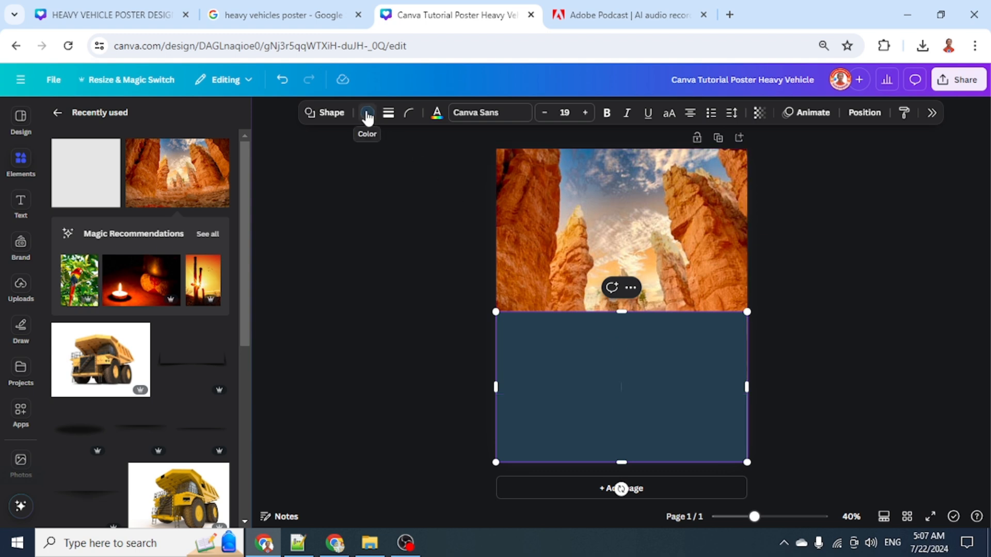
Switch the rectangle's fill to a gradient with orange colour stops
{"action": "left_click", "coordinate": [366, 112]}
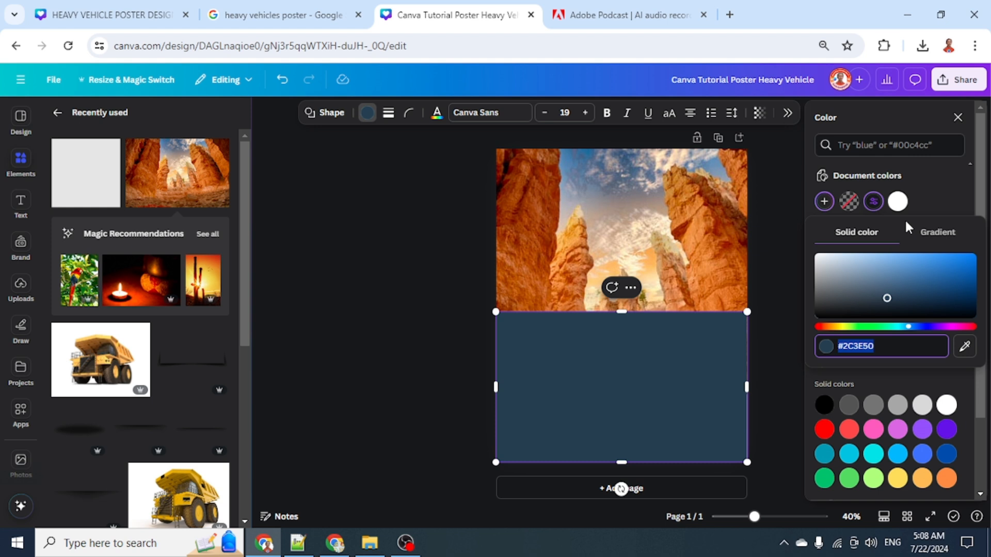
{"action": "left_click", "coordinate": [937, 232]}
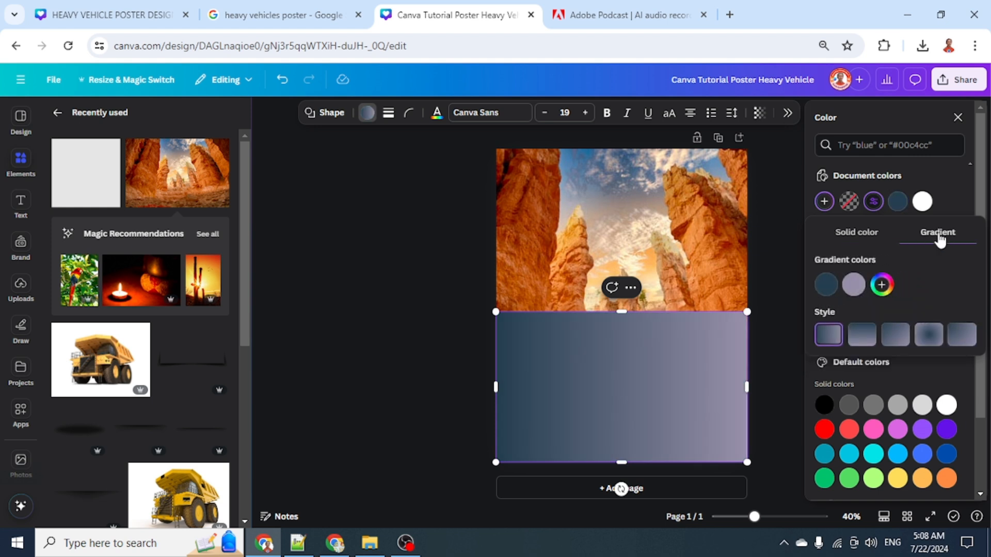
{"action": "mouse_move", "coordinate": [825, 284]}
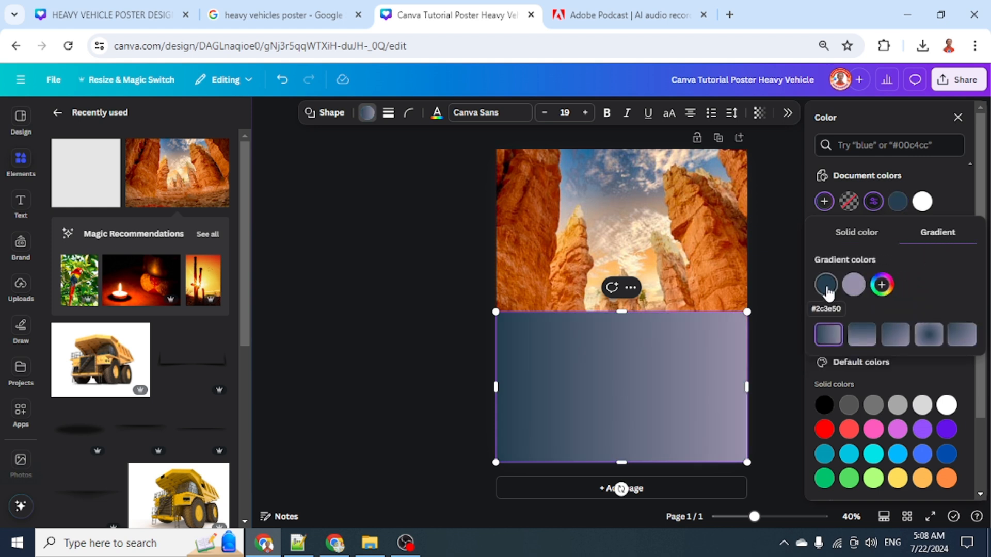
{"action": "left_click", "coordinate": [825, 284]}
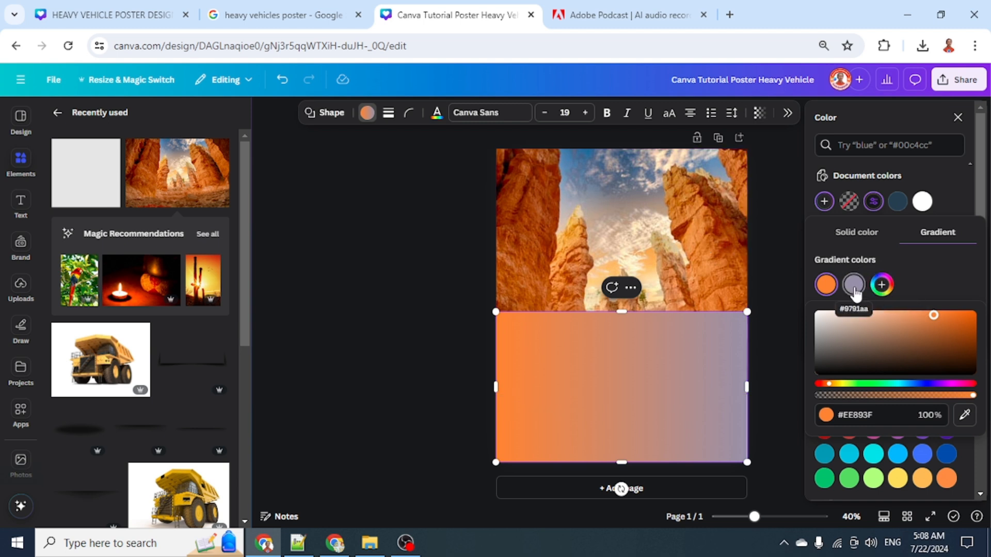
{"action": "left_click", "coordinate": [853, 284]}
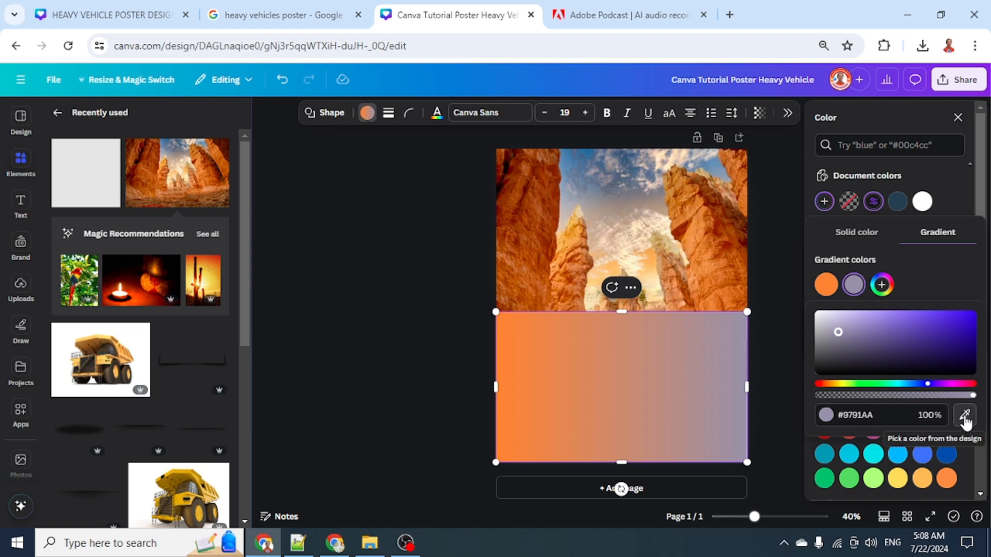
{"action": "left_click", "coordinate": [963, 415]}
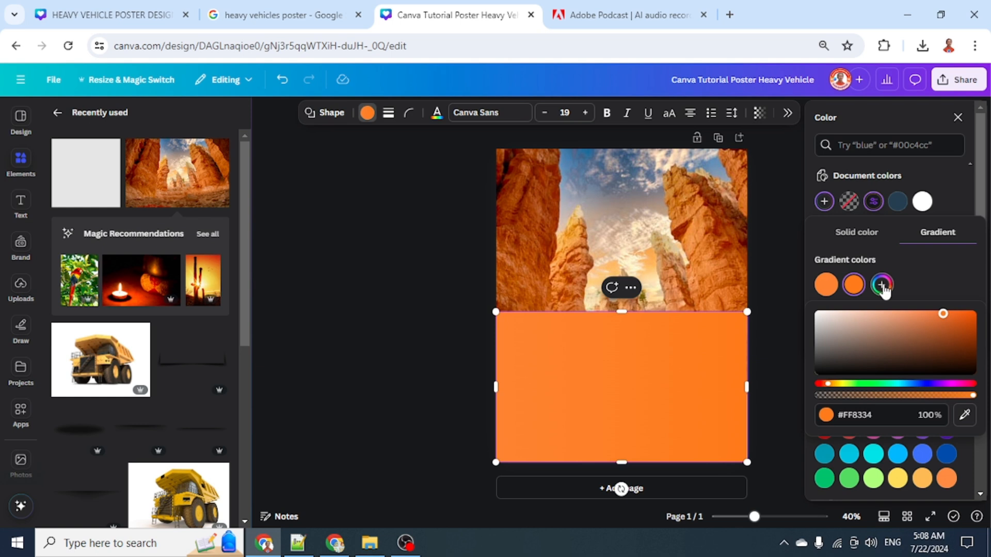
Add a stop, make the first fully transparent, and fade linearly top to bottom
{"action": "left_click", "coordinate": [882, 284]}
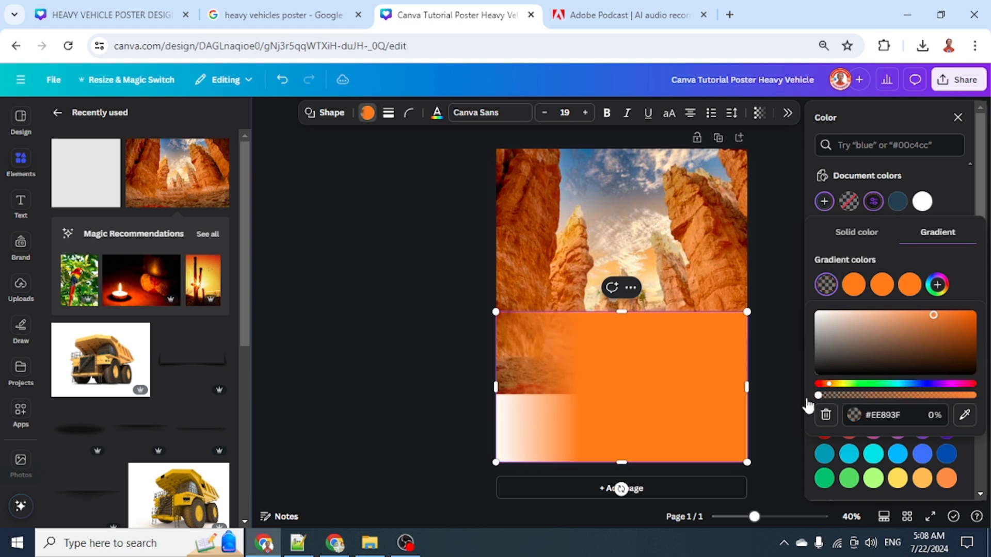
{"action": "left_click", "coordinate": [853, 284]}
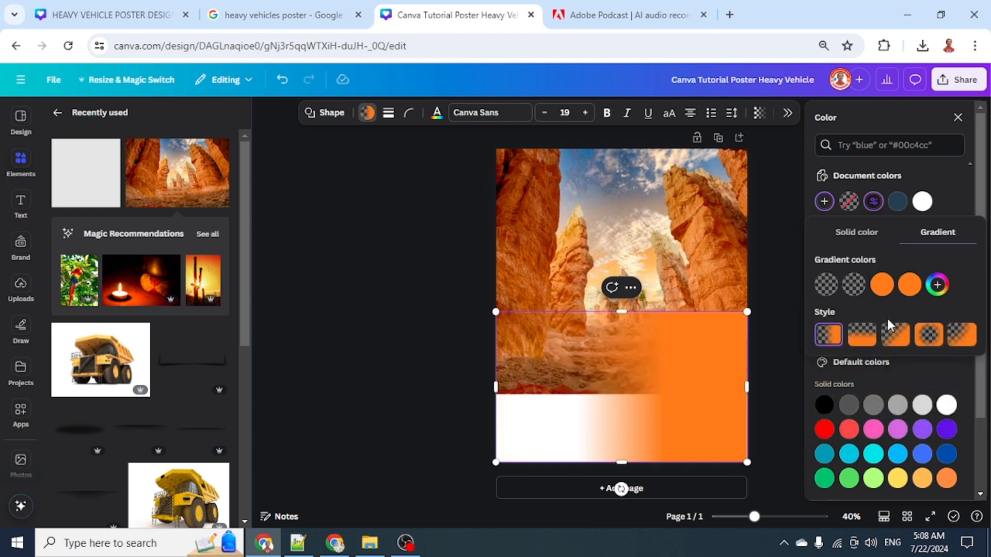
{"action": "mouse_move", "coordinate": [861, 334]}
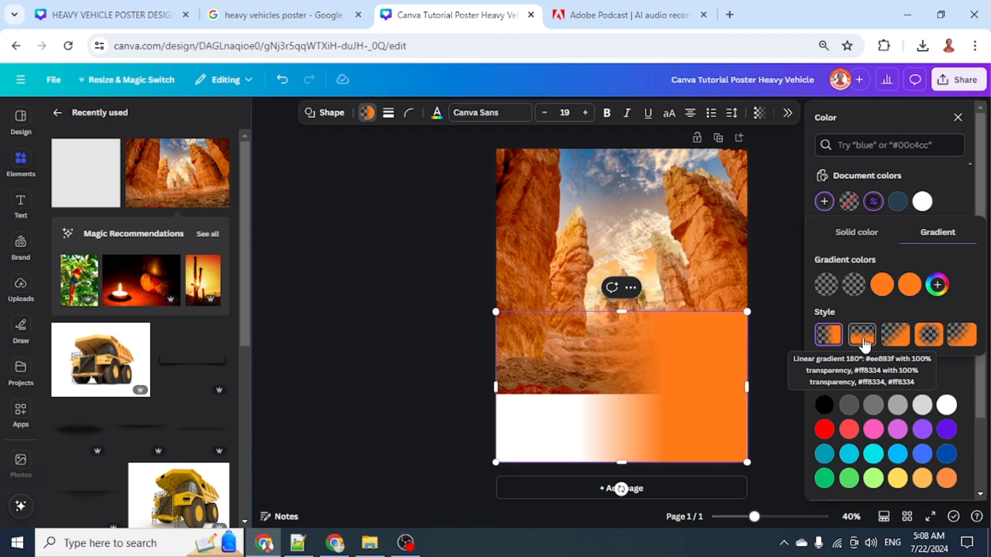
{"action": "left_click", "coordinate": [861, 335]}
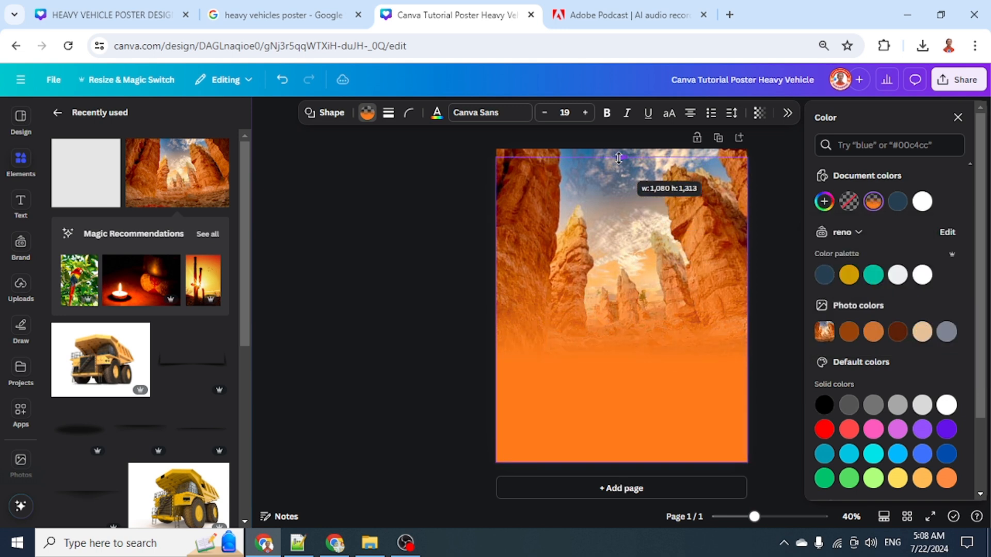
Stretch the gradient over the page, then place and enlarge a square into a large panel
{"action": "left_click_drag", "start_coordinate": [618, 157], "coordinate": [618, 149]}
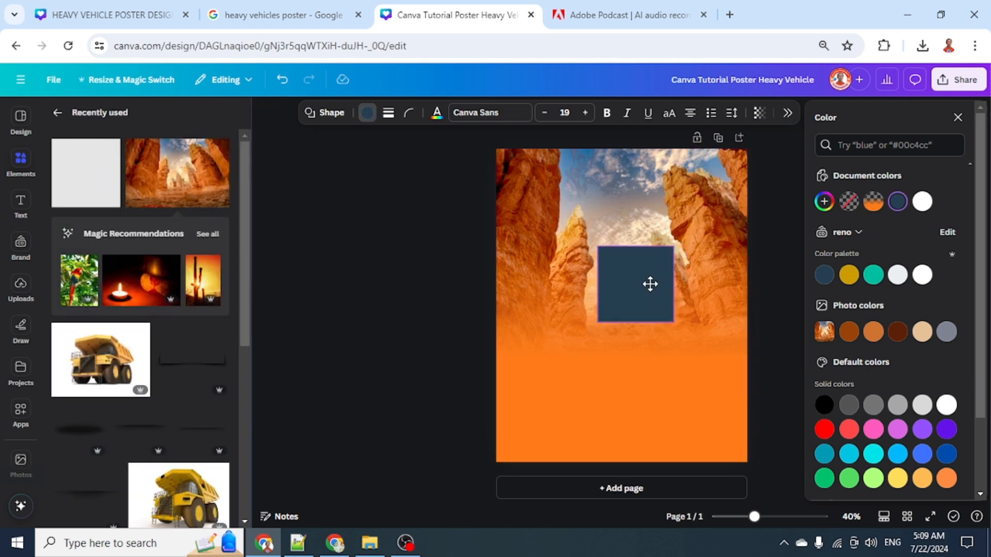
{"action": "left_click_drag", "start_coordinate": [650, 284], "coordinate": [574, 213]}
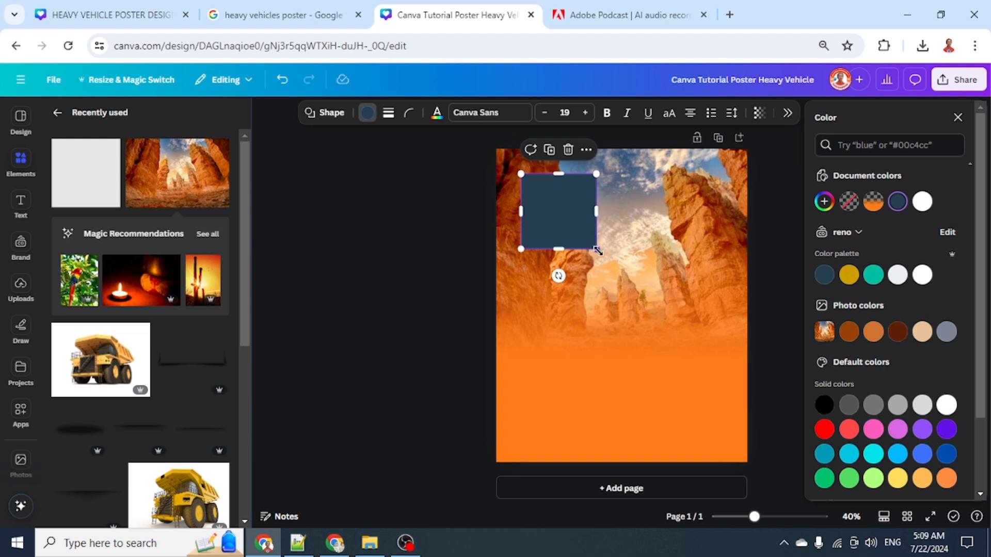
{"action": "left_click_drag", "start_coordinate": [596, 248], "coordinate": [690, 379]}
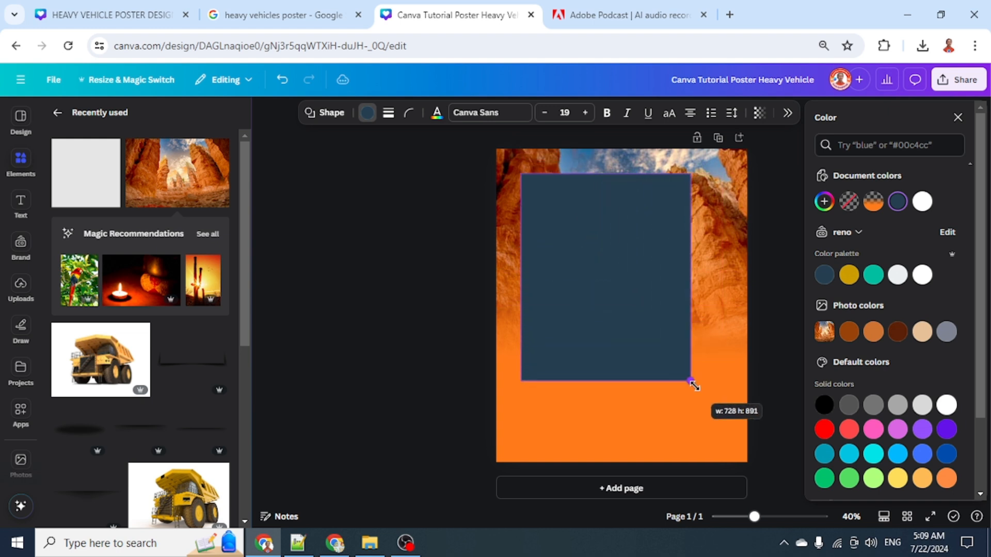
{"action": "left_click_drag", "start_coordinate": [691, 383], "coordinate": [720, 438]}
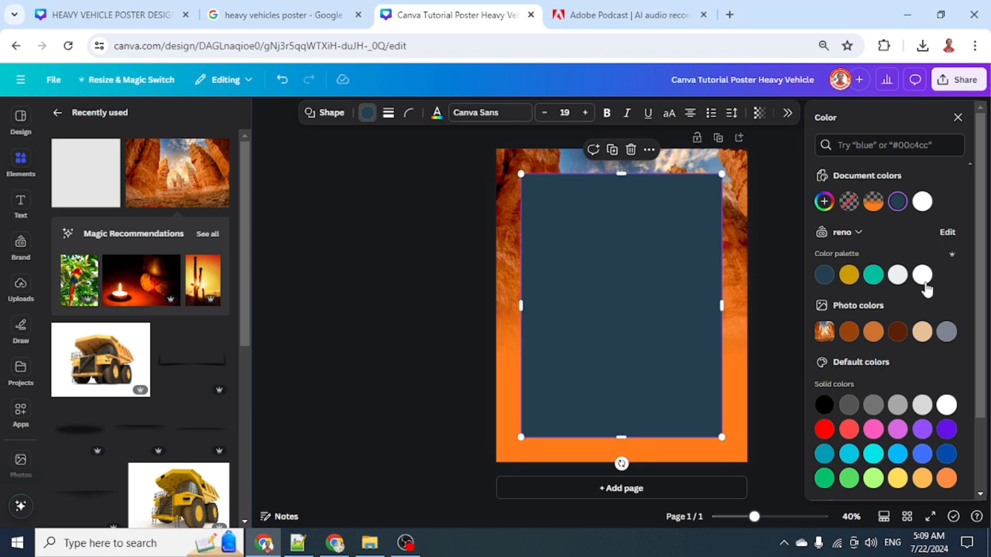
Make the panel white and lower its transparency so the canyon shows through
{"action": "left_click", "coordinate": [944, 404]}
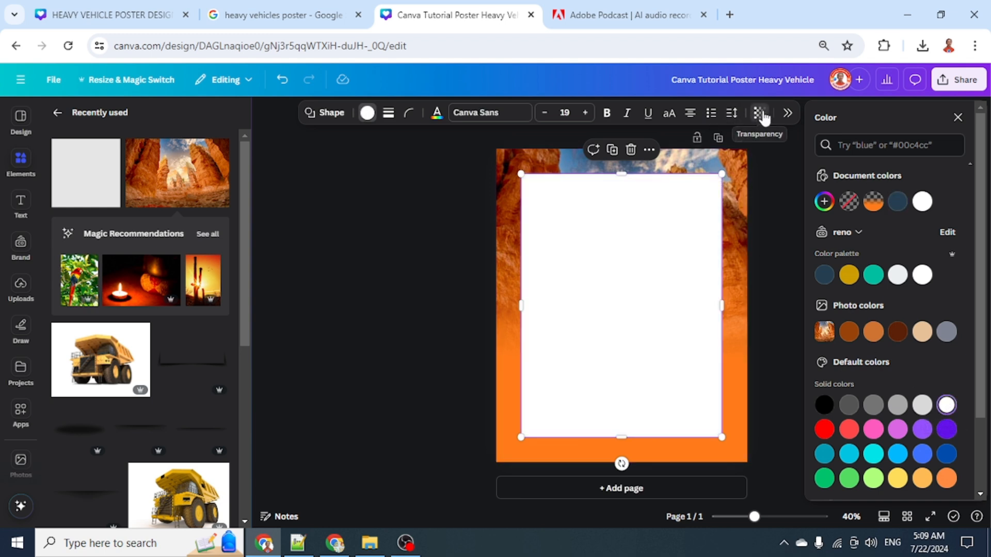
{"action": "left_click", "coordinate": [760, 113]}
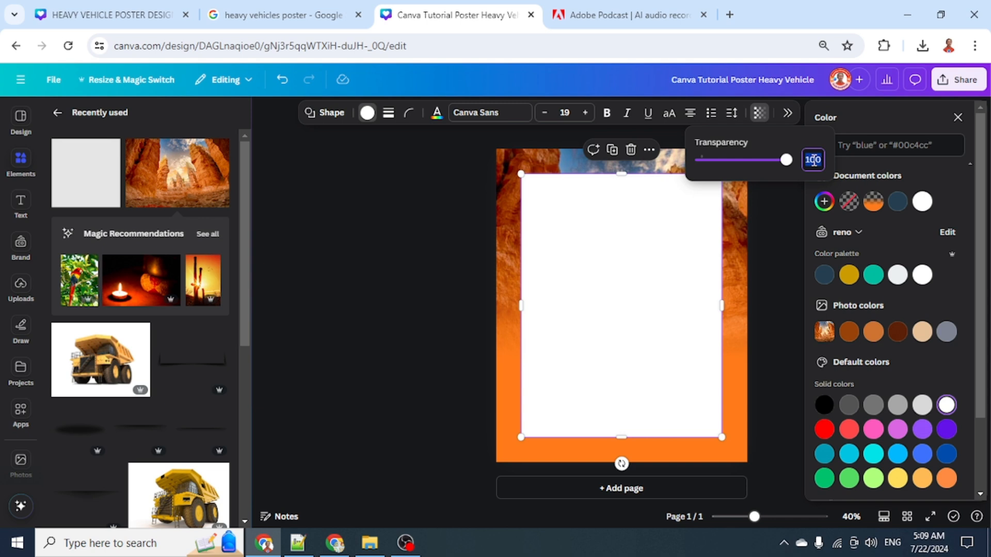
{"action": "left_click_drag", "start_coordinate": [785, 159], "coordinate": [734, 159]}
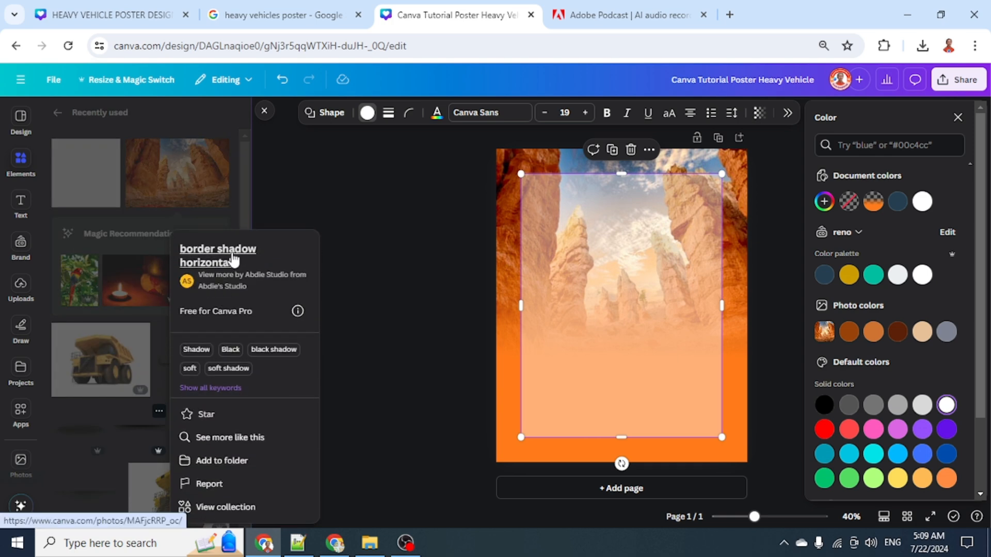
{"action": "mouse_move", "coordinate": [138, 434]}
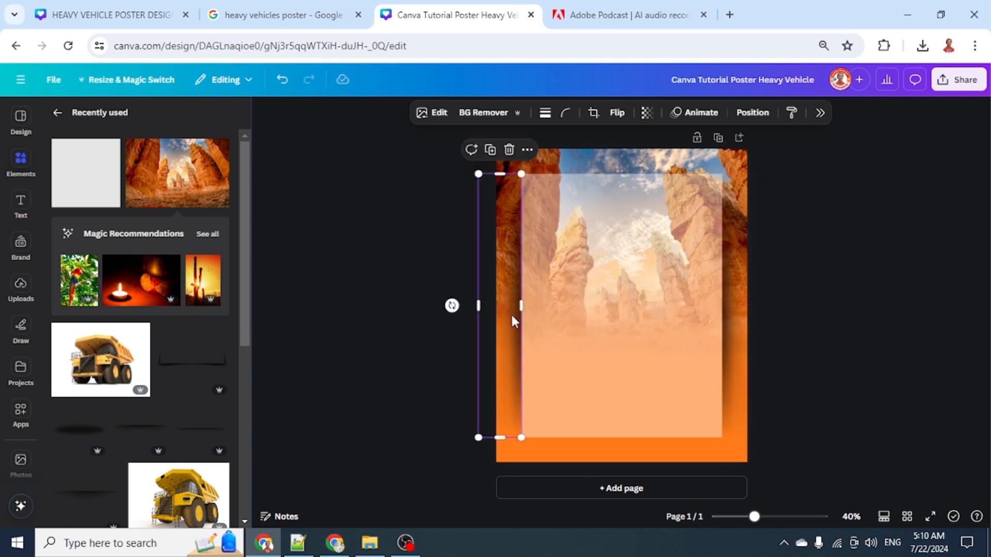
Adjust the border shadow graphic along the panel's left edge
{"action": "left_click", "coordinate": [220, 333]}
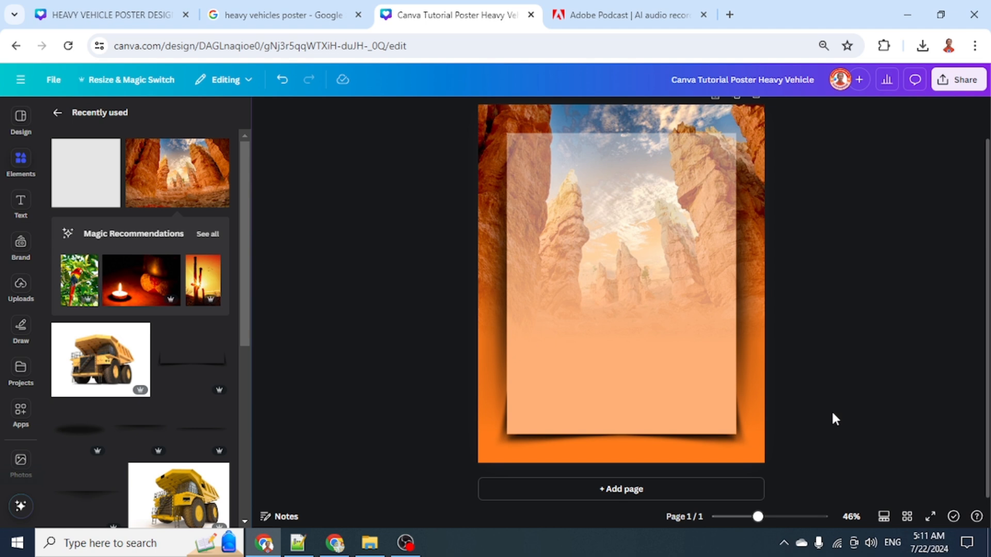
Add the yellow dump truck image and enlarge it lower on the panel
{"action": "left_click", "coordinate": [141, 333]}
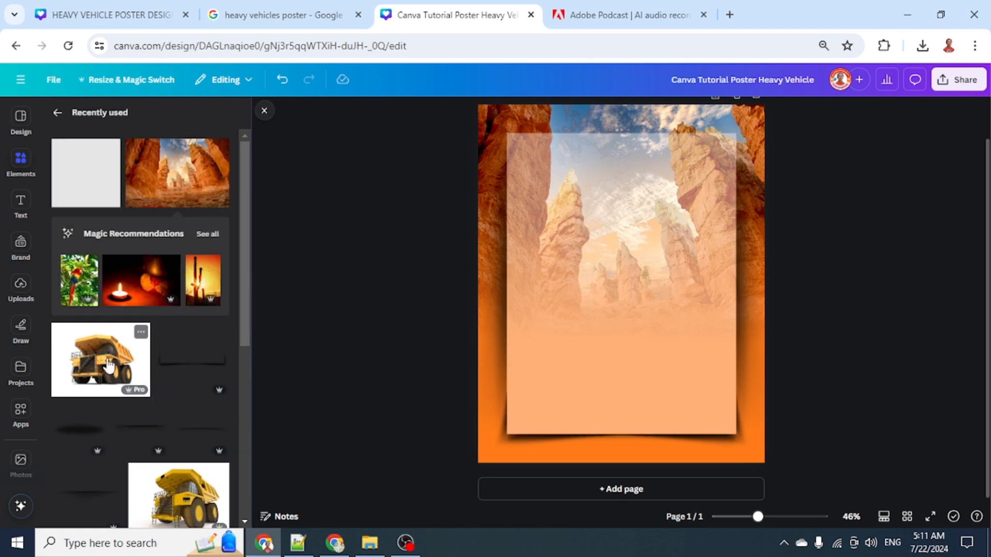
{"action": "left_click", "coordinate": [100, 359]}
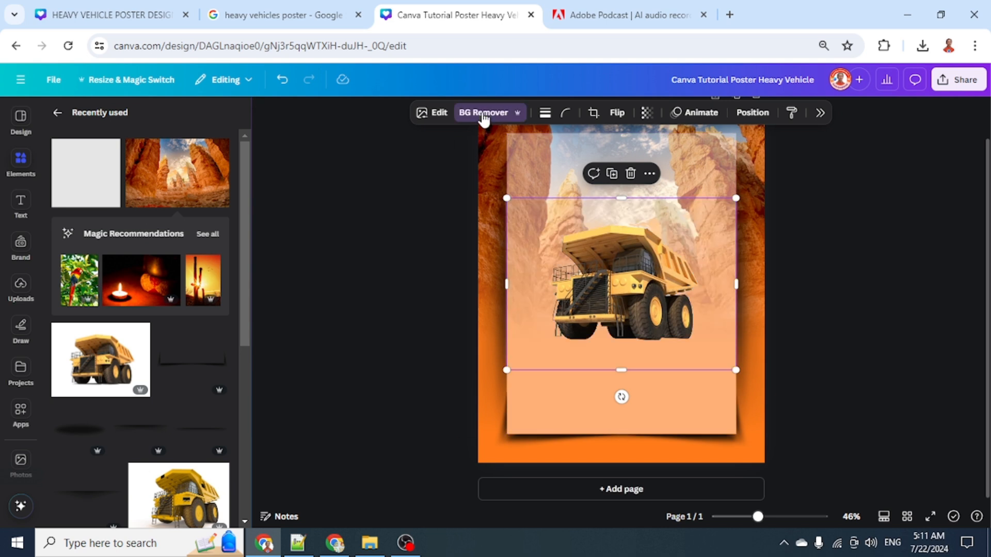
{"action": "left_click_drag", "start_coordinate": [621, 284], "coordinate": [632, 309]}
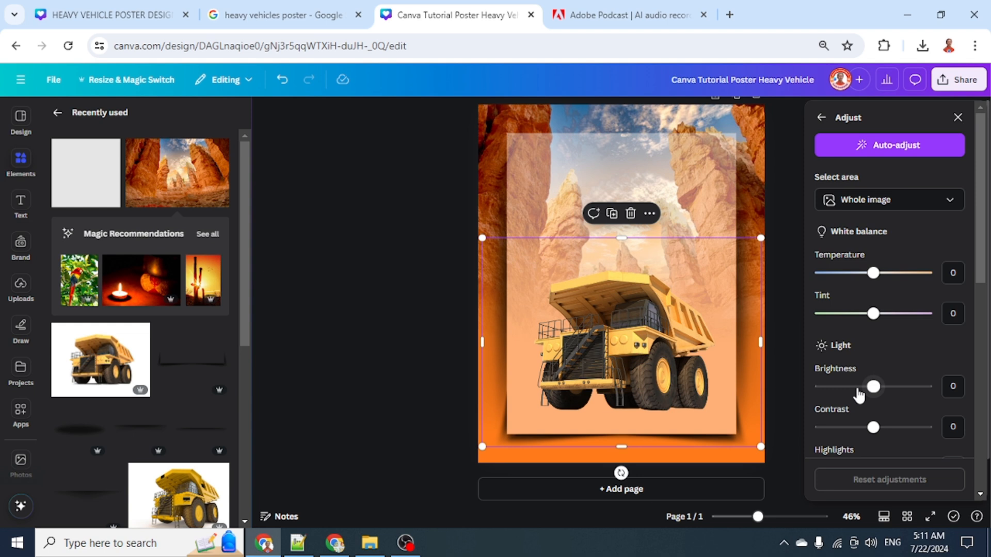
Lower the truck's brightness to -31 and move the shadow under the truck
{"action": "left_click_drag", "start_coordinate": [873, 386], "coordinate": [856, 312]}
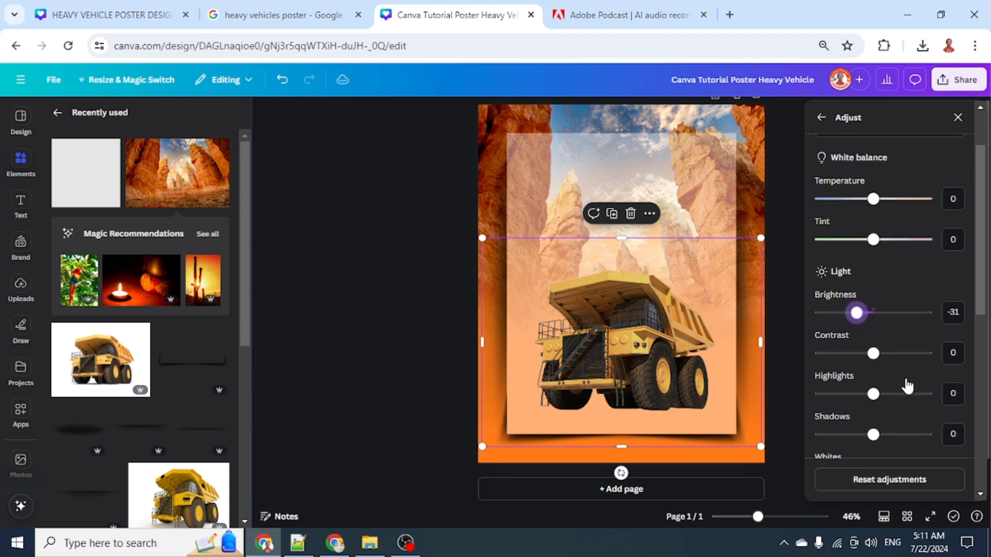
{"action": "scroll", "scroll_direction": "down", "scroll_amount": 3}
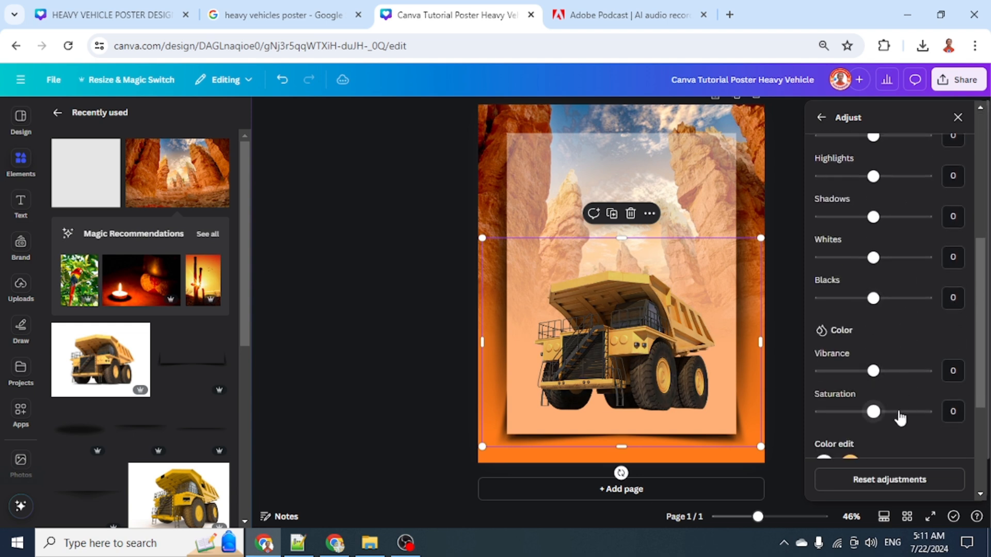
{"action": "left_click_drag", "start_coordinate": [872, 411], "coordinate": [897, 411]}
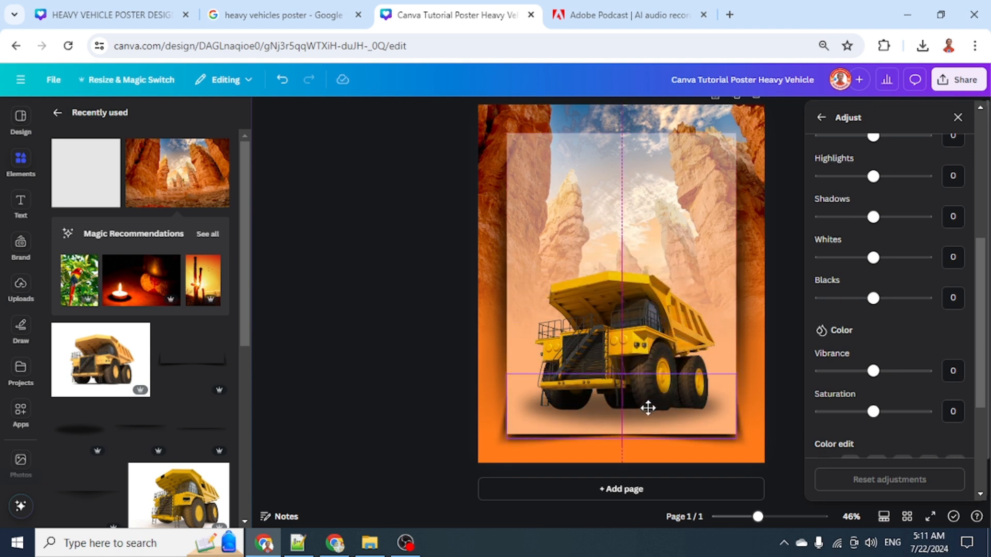
Reorder layers so the shadow sits behind the truck
{"action": "left_click", "coordinate": [647, 408]}
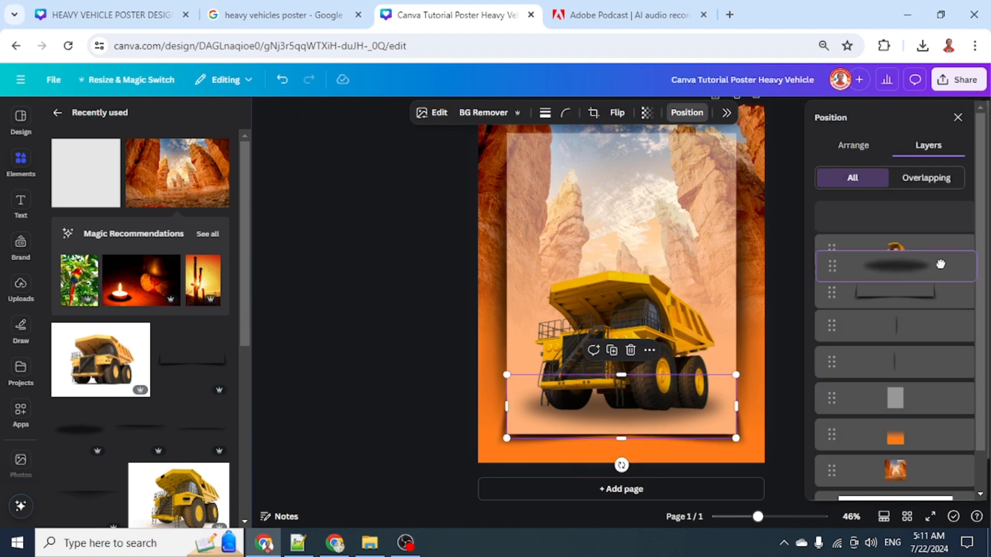
{"action": "left_click", "coordinate": [831, 251]}
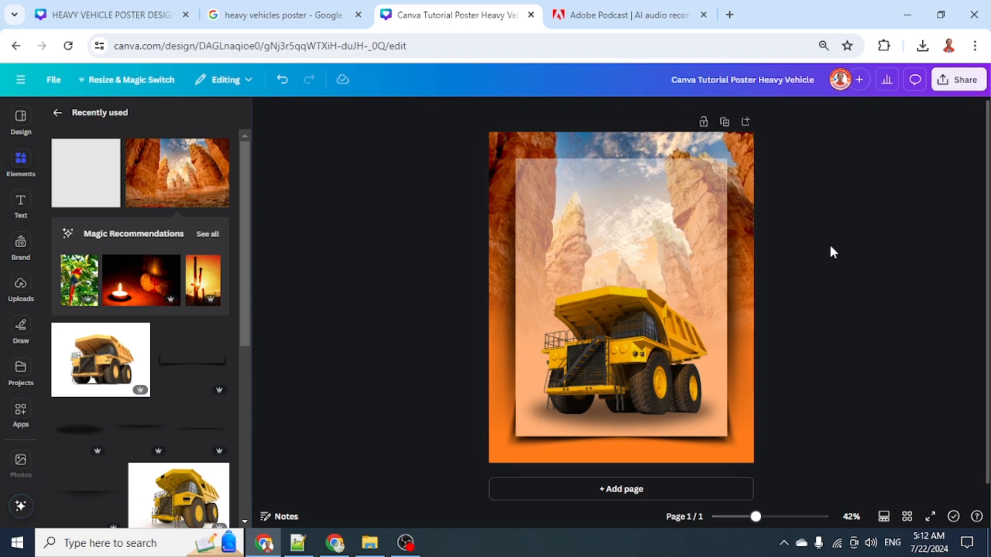